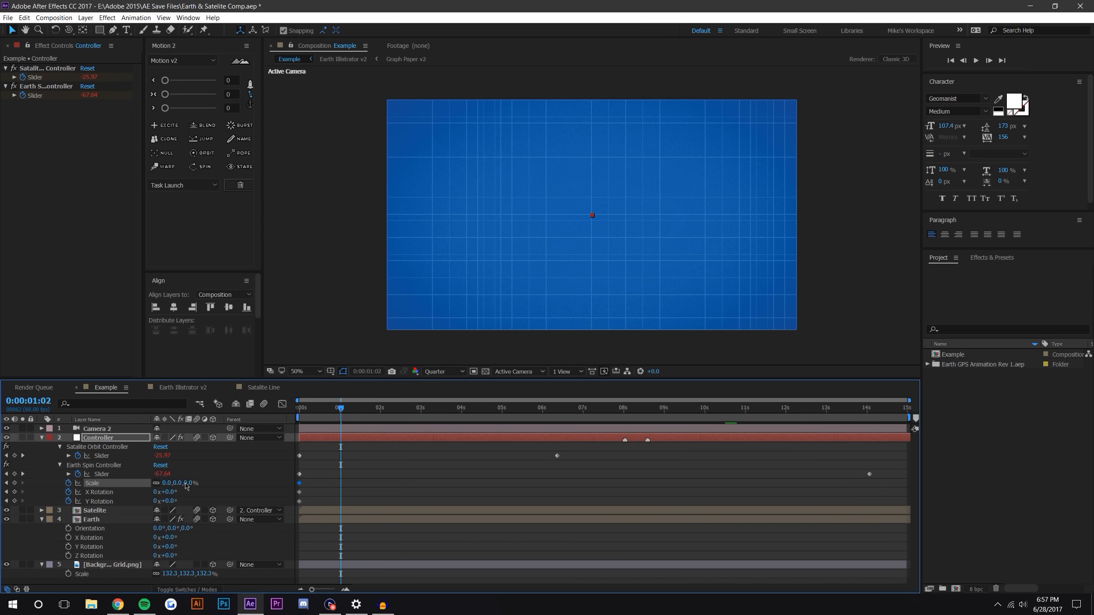
Keyframe Controller Scale and X/Y Rotation from 0 at frame 0 to full size, upright at 1s
double_click(194, 483)
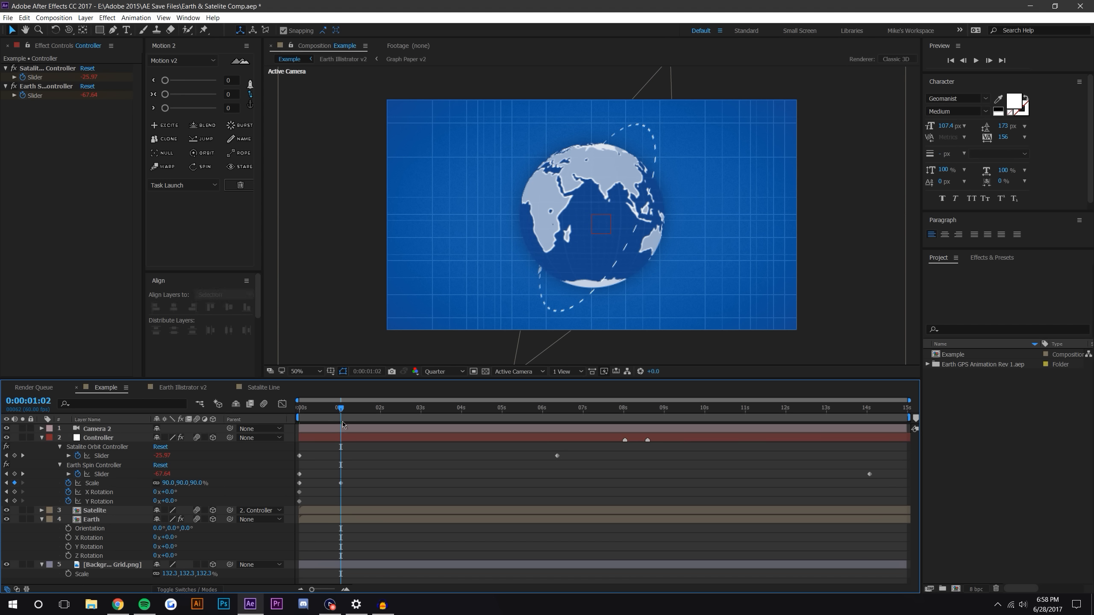
left_click(97, 438)
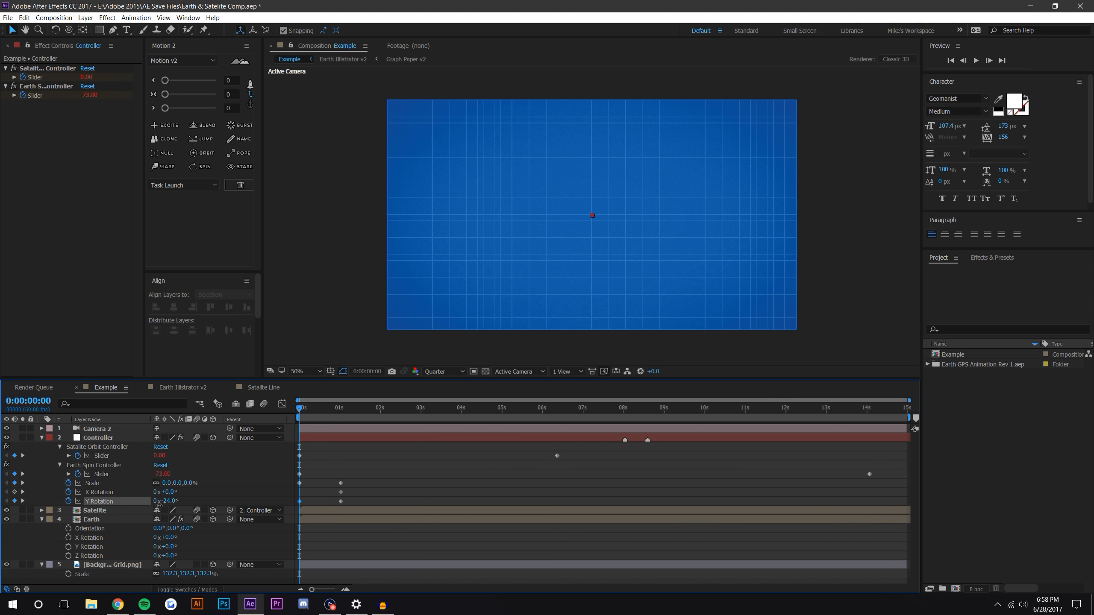
left_click(98, 438)
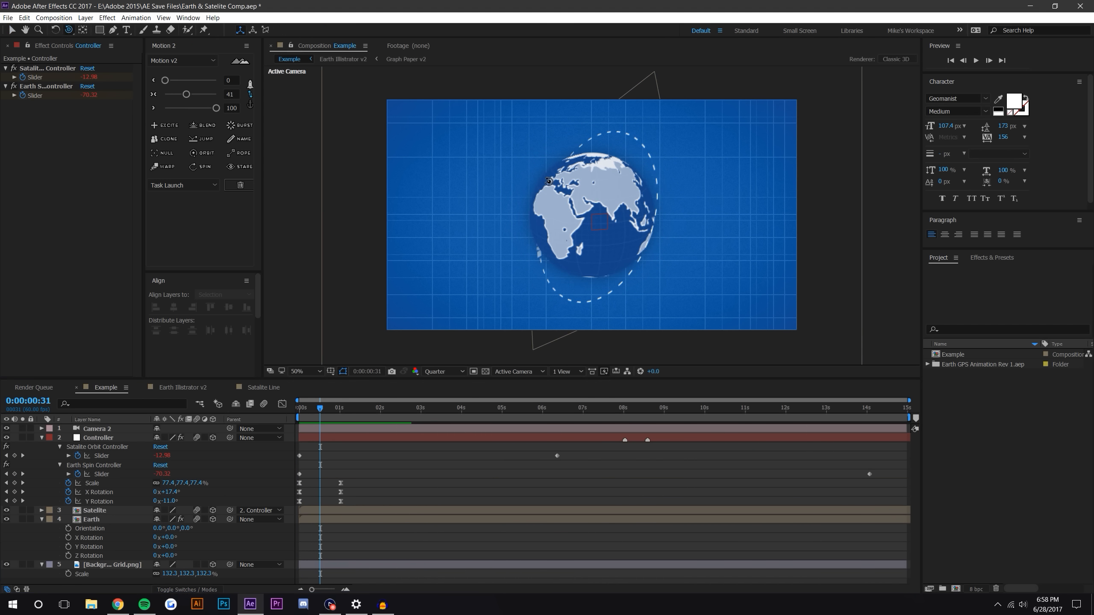
left_click(318, 408)
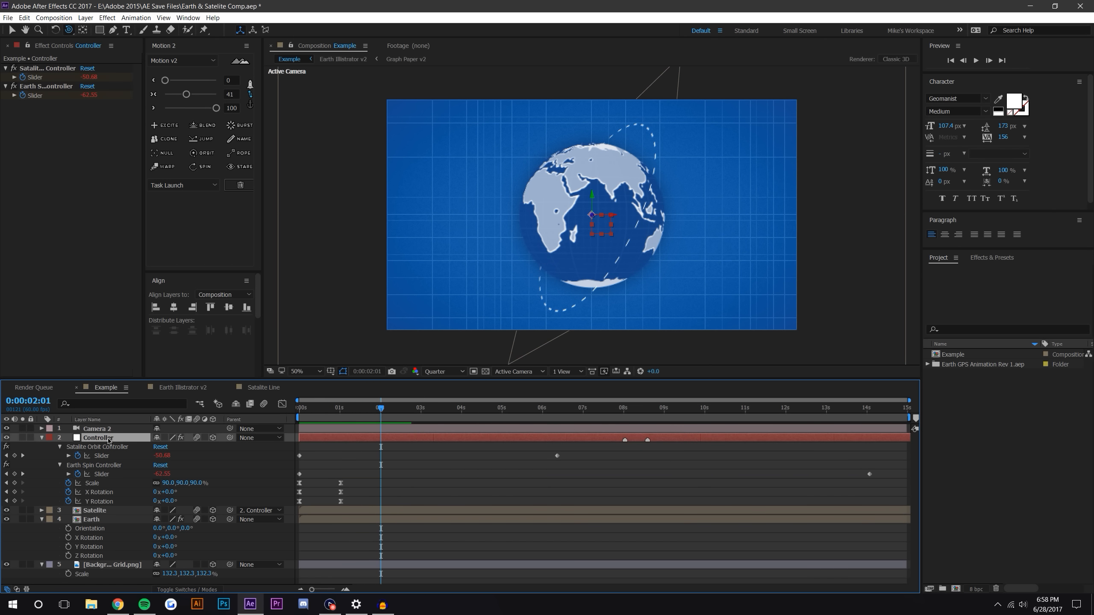
Hold Position at 2s, then at ~3:49 move Controller left with lower Scale and adjusted rotation
left_click(41, 438)
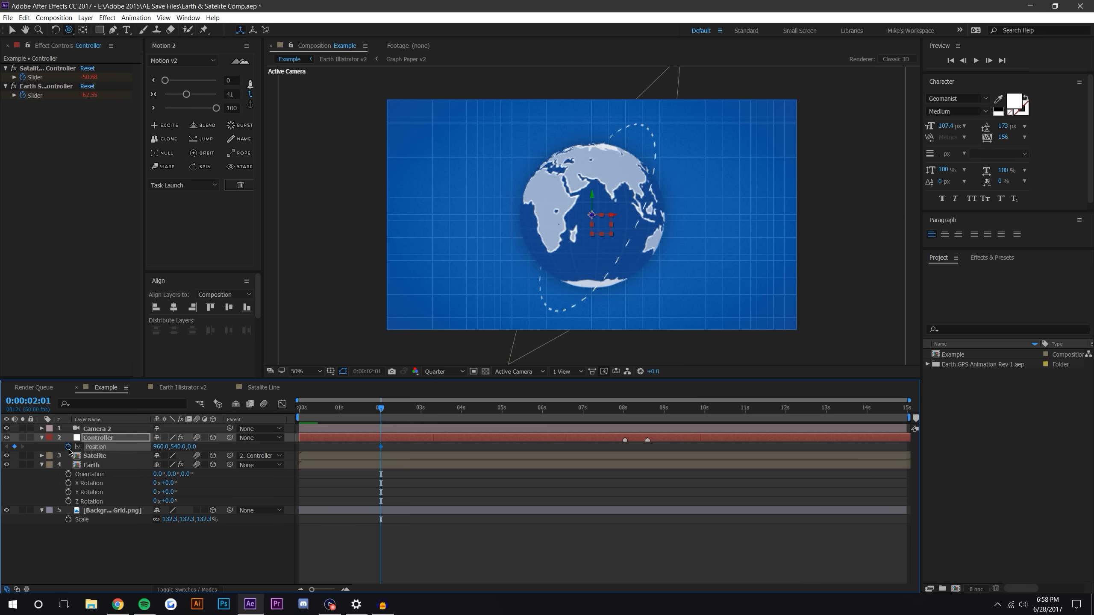
left_click(41, 438)
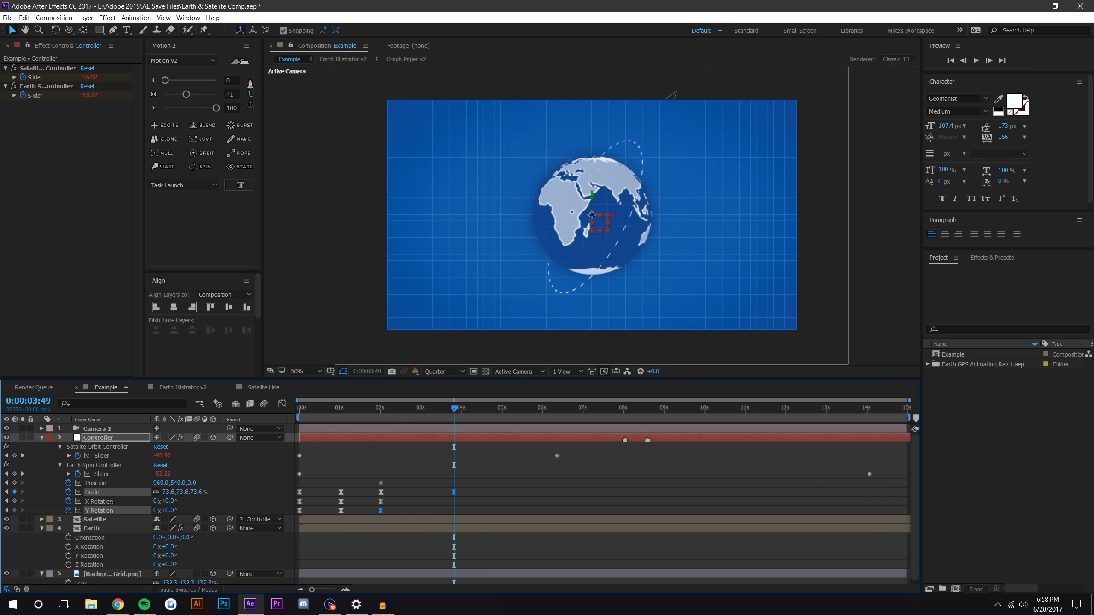
left_click(94, 519)
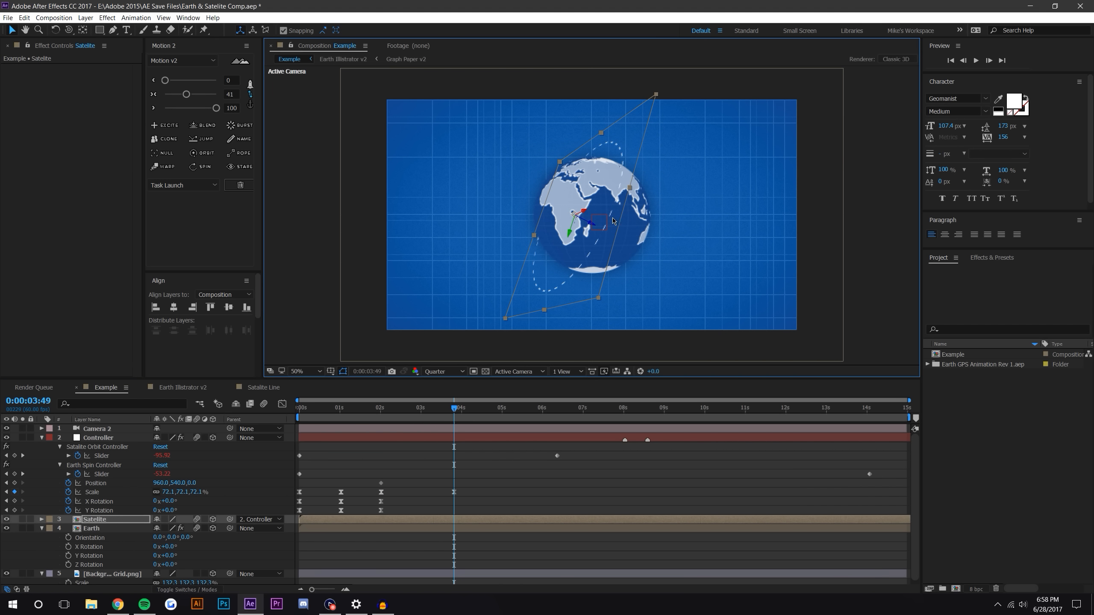
left_click(97, 437)
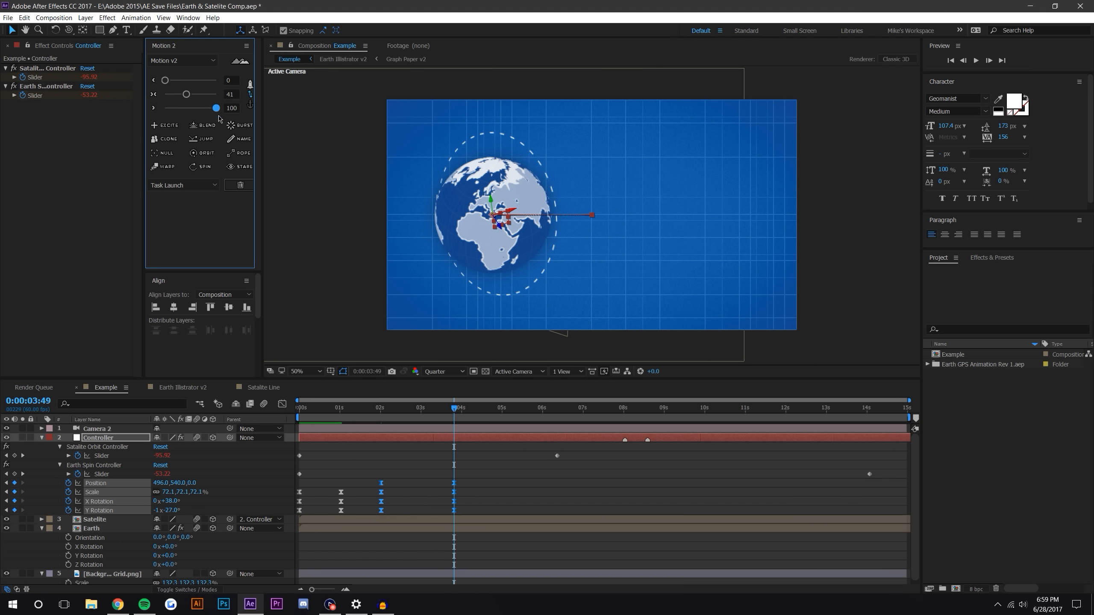
Play the animation from the start and switch preview resolution from Quarter to Full
left_click(950, 60)
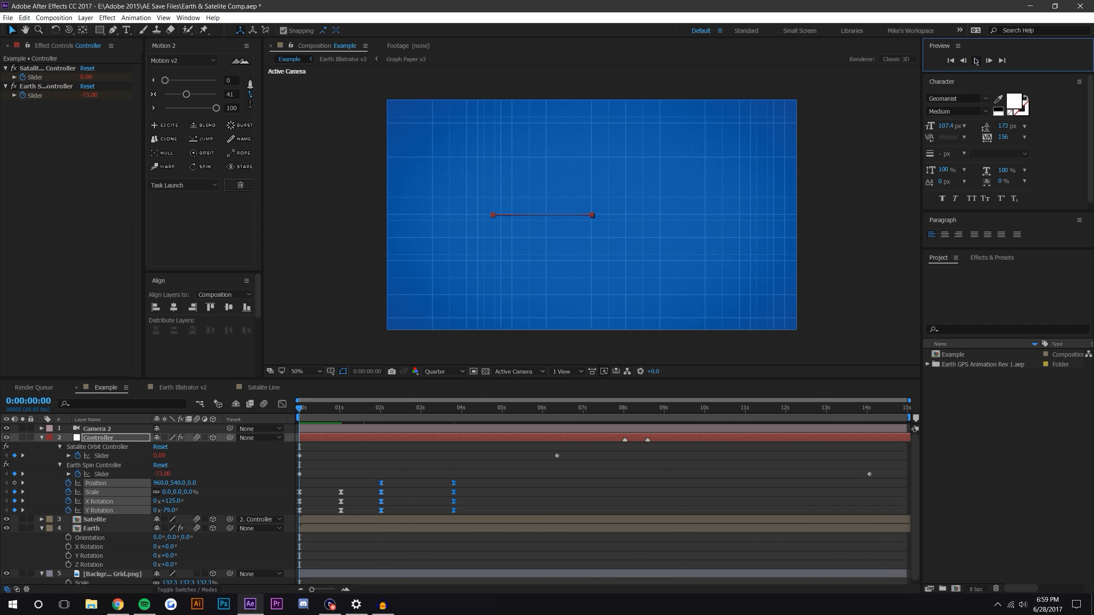
left_click(974, 60)
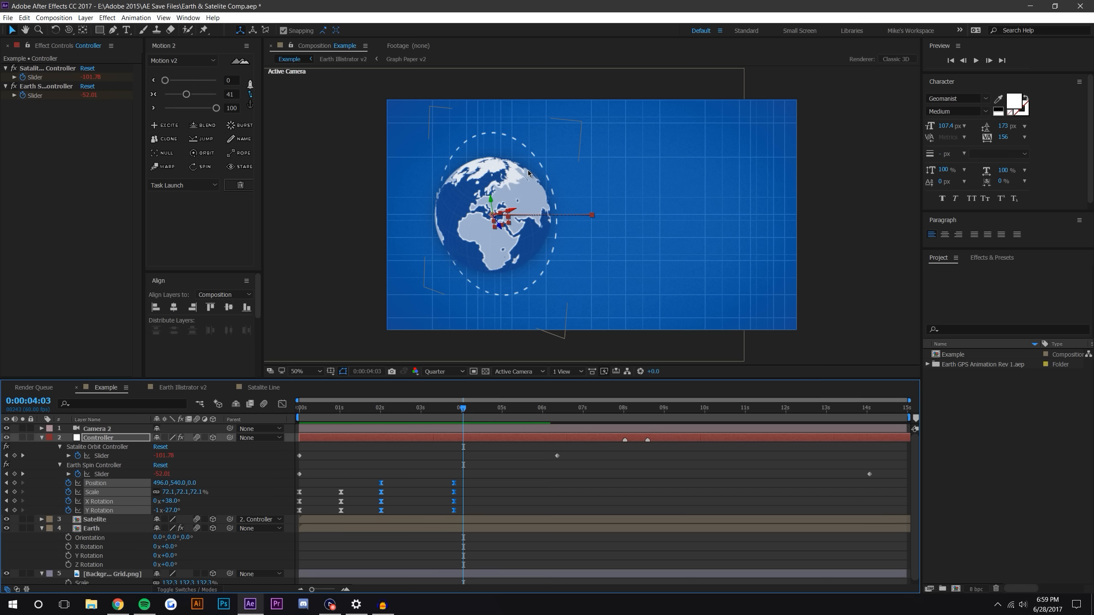
mouse_move(549, 172)
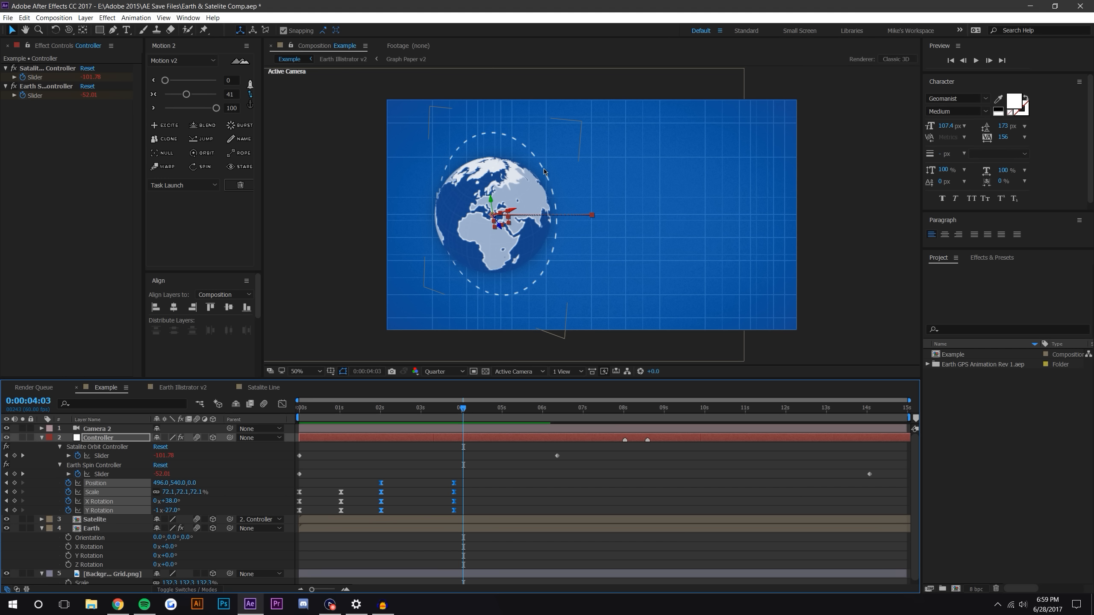
left_click(443, 371)
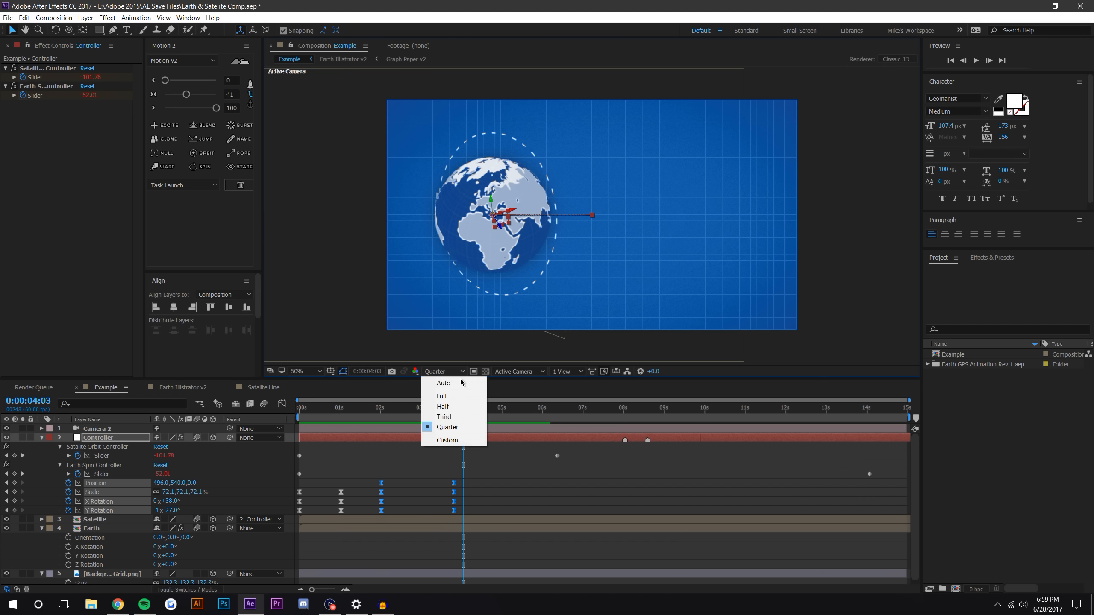
left_click(442, 397)
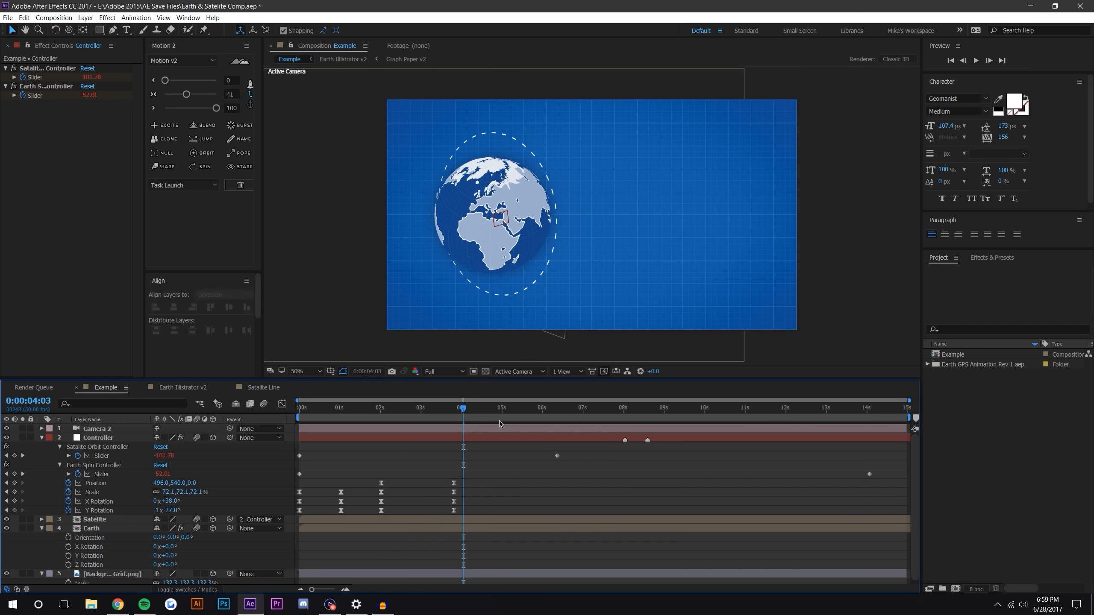